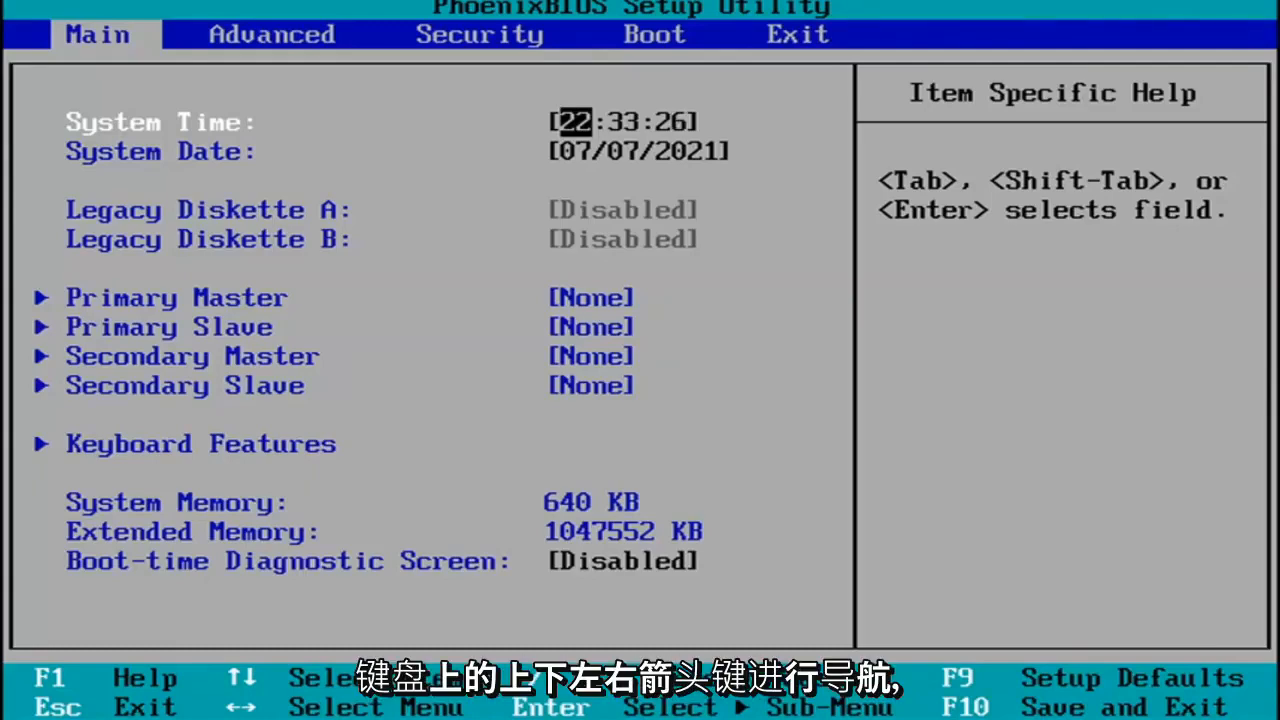
- Move from the Main page across to the Security and Exit pages
click(656, 34)
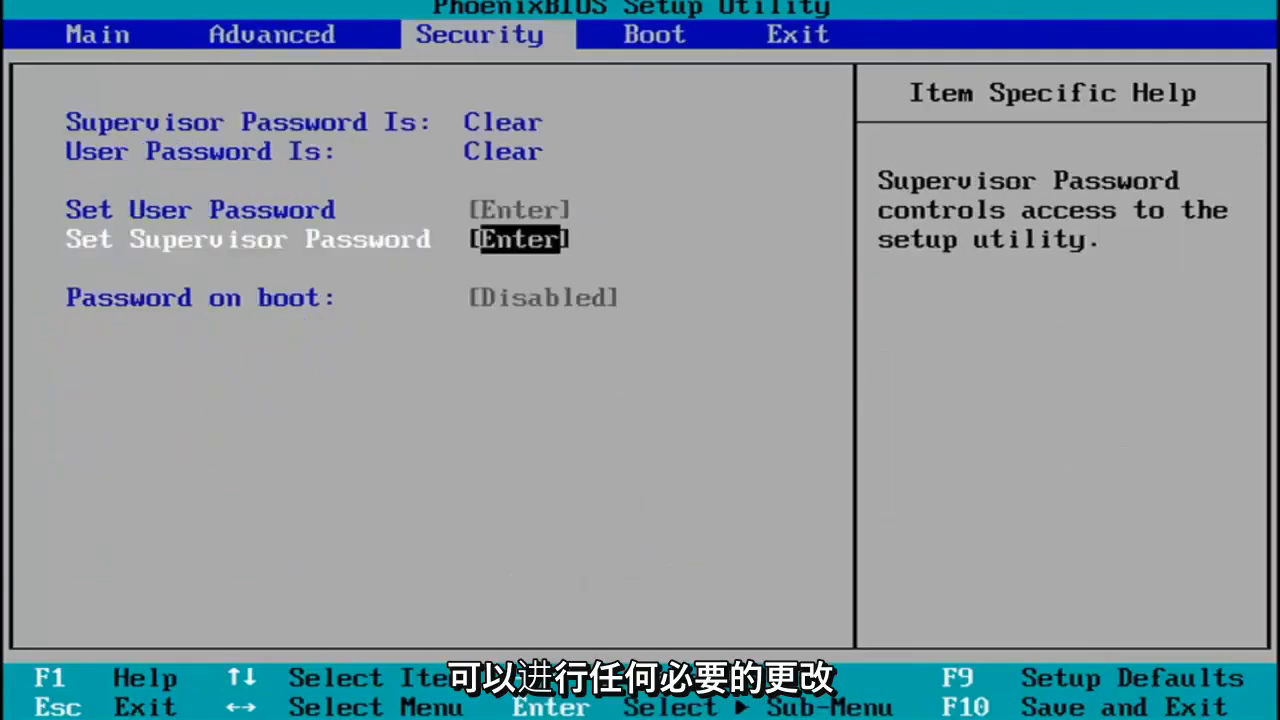
click(796, 34)
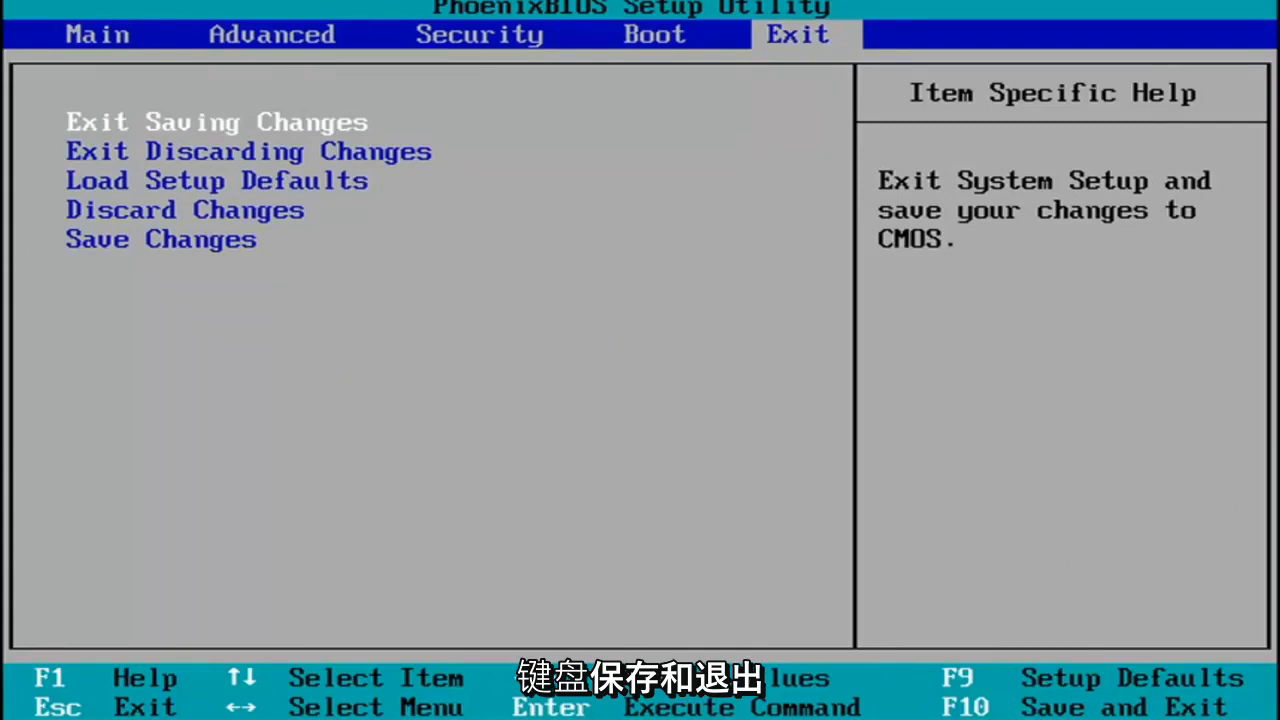
- Request save-and-exit with F10, raising the Setup Confirmation prompt with Yes selected
key(F10)
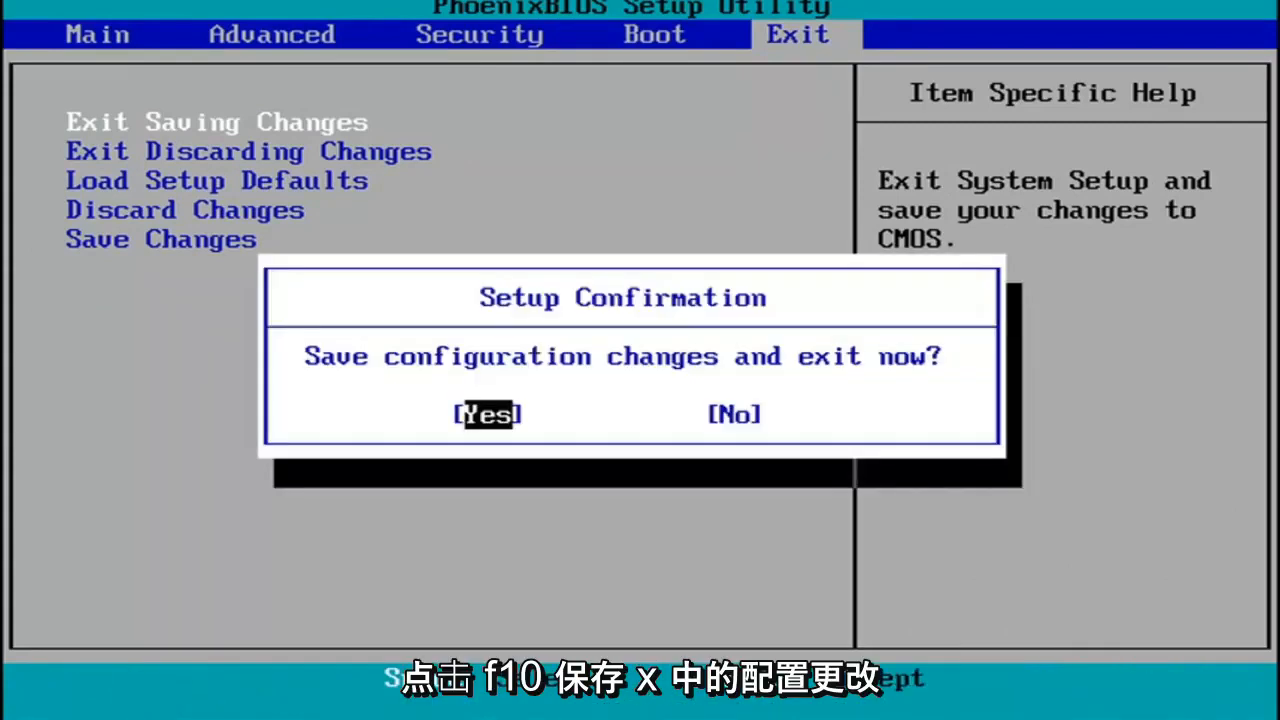